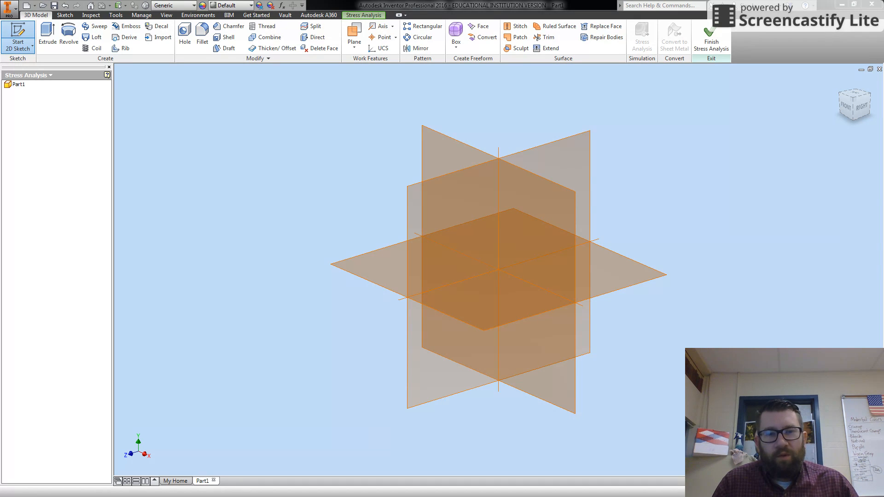
Step: Start a 2D sketch on the horizontal XZ origin plane
{"action": "left_click", "coordinate": [466, 292]}
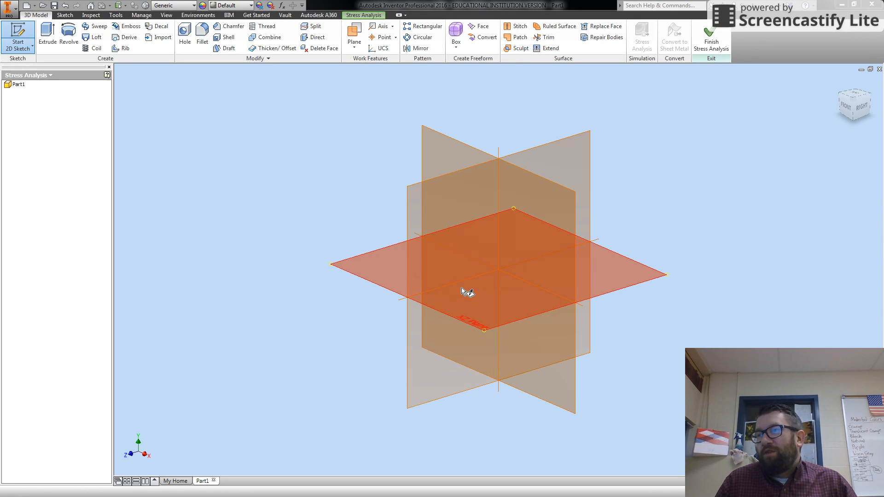
{"action": "left_click", "coordinate": [461, 287]}
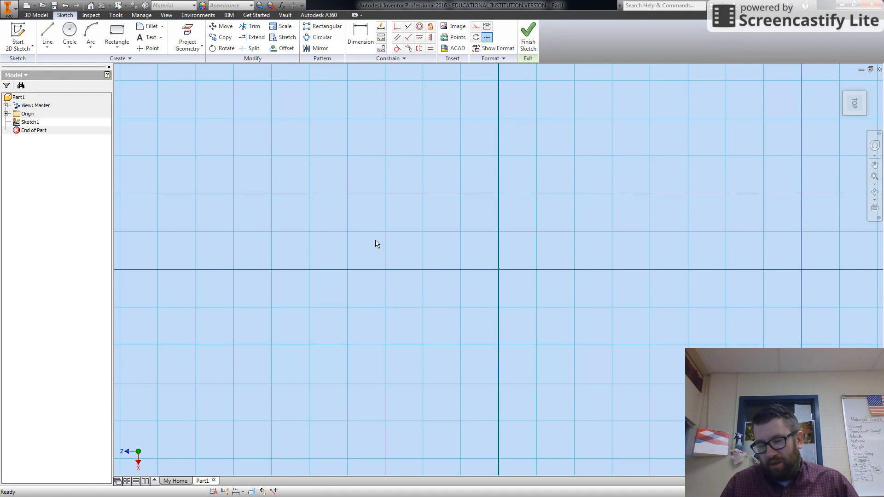
{"action": "mouse_move", "coordinate": [228, 222]}
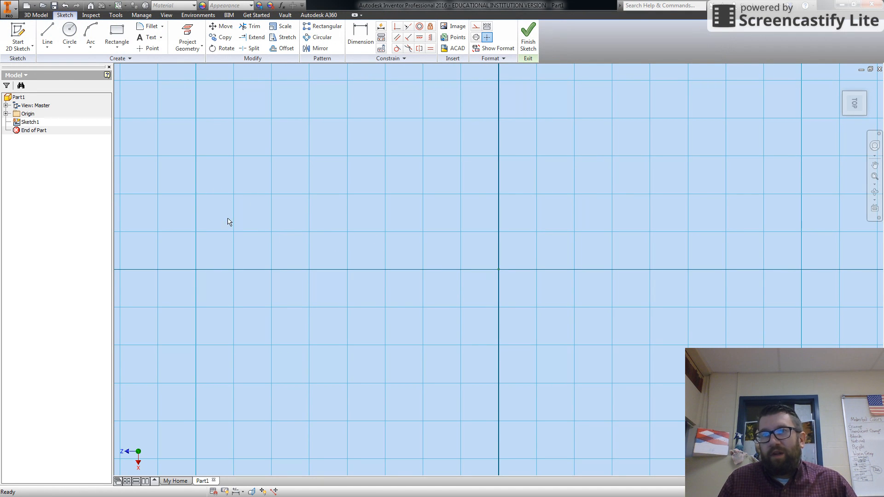
{"action": "mouse_move", "coordinate": [268, 201]}
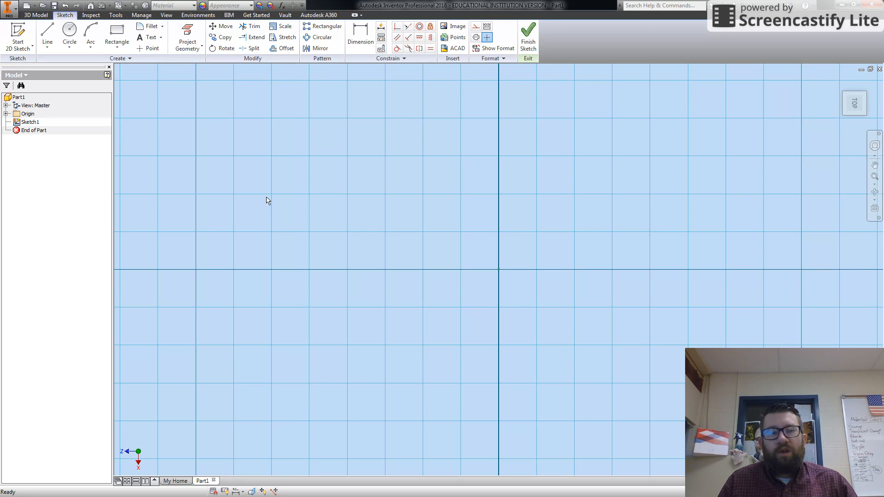
Step: Draw a two-point rectangle about the origin and dimension its vertical edge to 3.0
{"action": "left_click", "coordinate": [117, 37]}
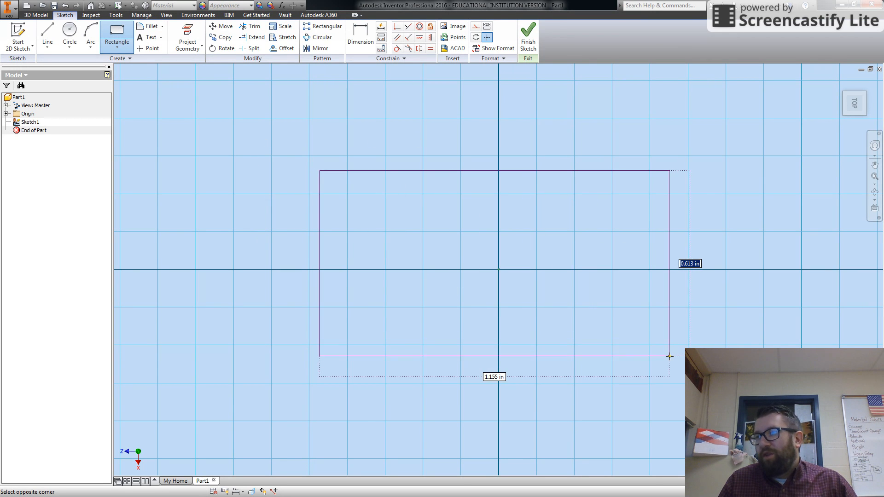
{"action": "left_click", "coordinate": [669, 356]}
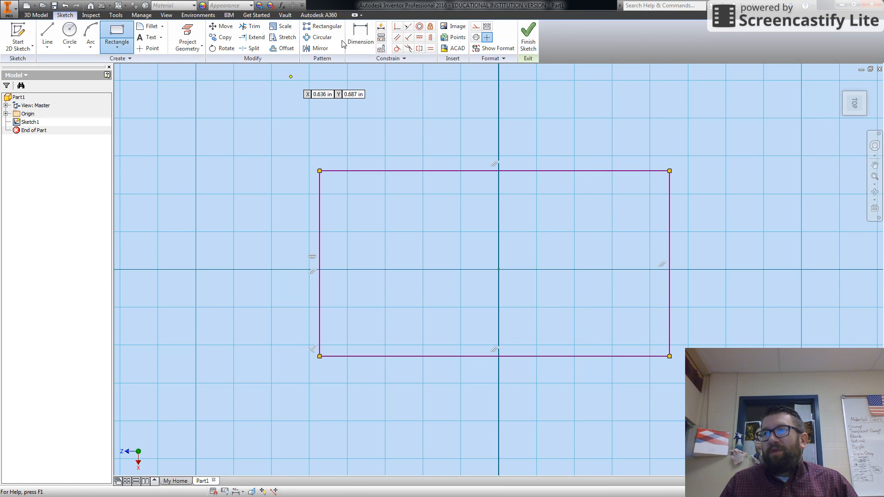
{"action": "left_click", "coordinate": [360, 37]}
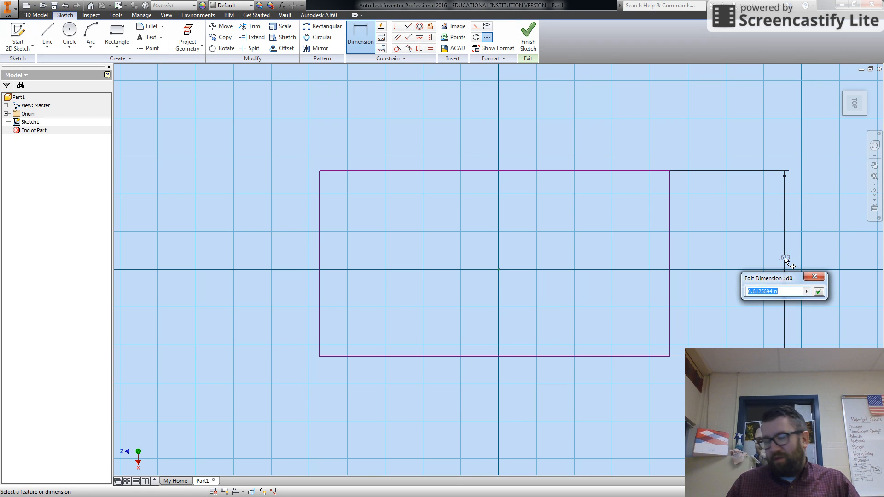
{"action": "type", "text": "3.0"}
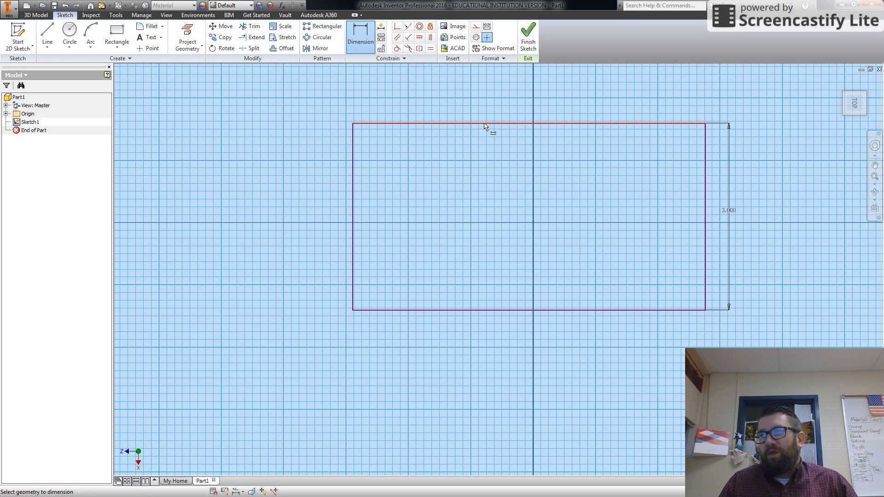
Step: Dimension the top edge with the expression d0*(5/3) so the width reads 5.000
{"action": "left_click", "coordinate": [486, 126]}
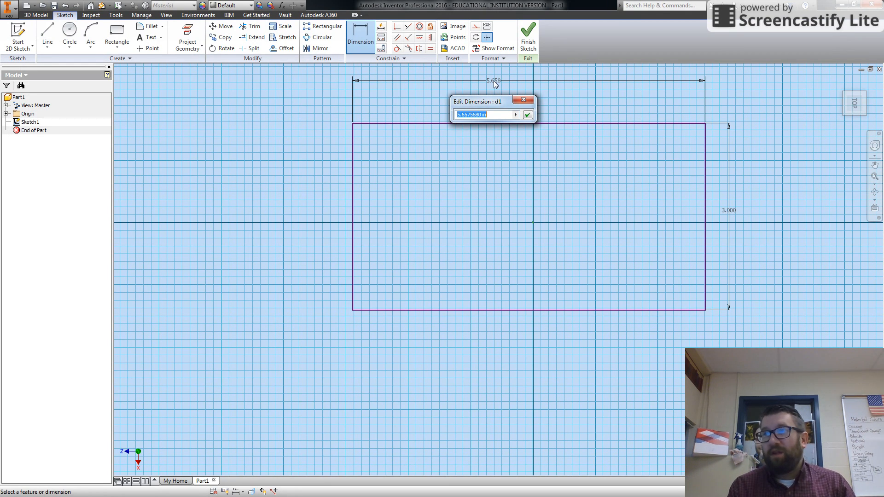
{"action": "type", "text": "d0*"}
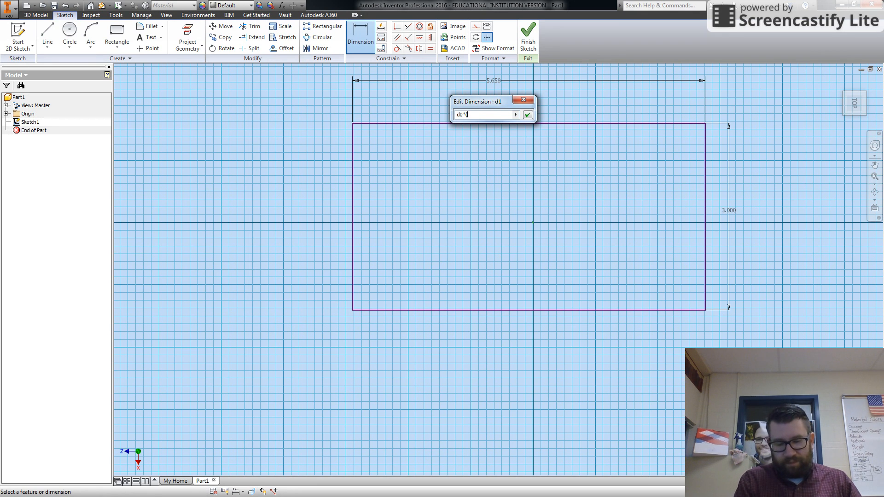
{"action": "type", "text": "(5/3"}
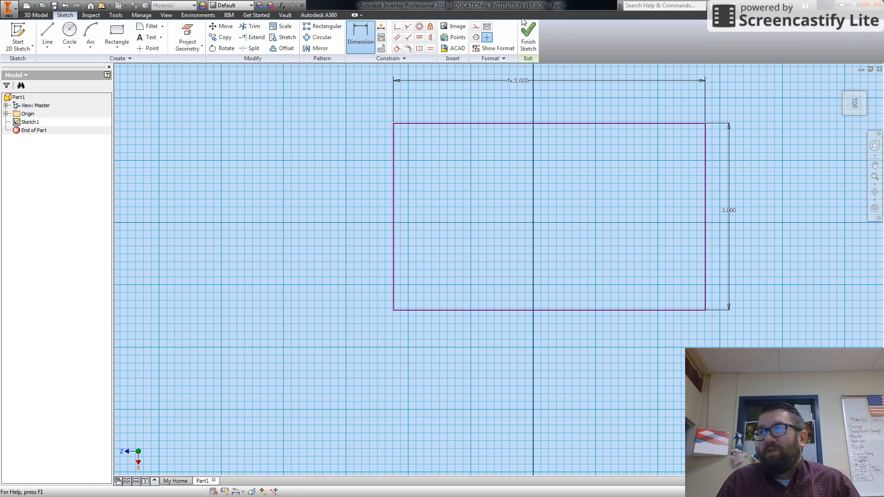
{"action": "mouse_move", "coordinate": [528, 40]}
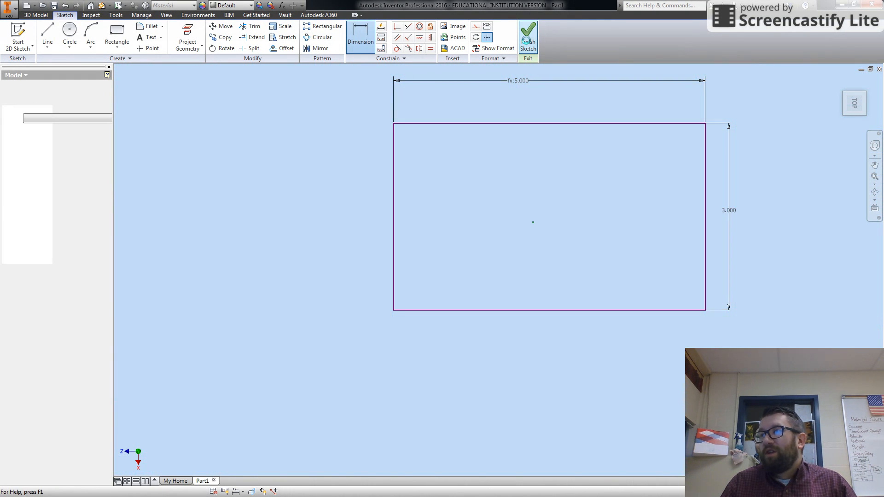
Step: Finish the sketch and bring up Save As for the part
{"action": "left_click", "coordinate": [527, 37]}
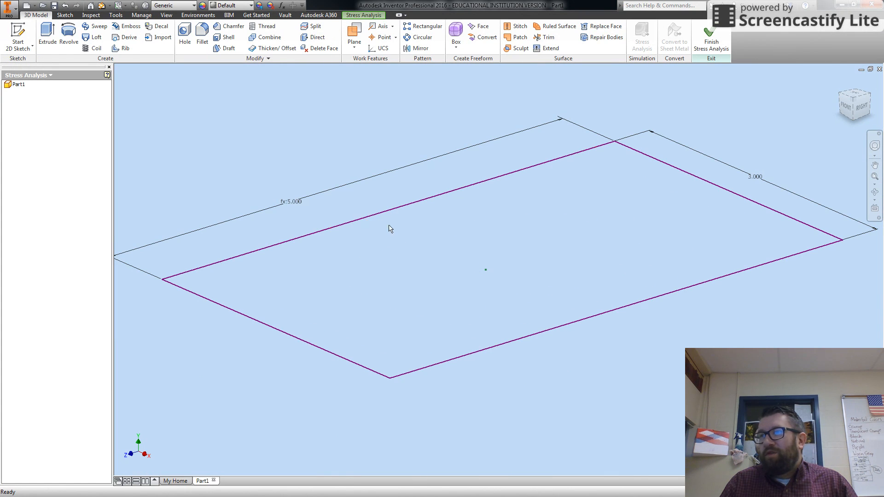
{"action": "left_click", "coordinate": [8, 8]}
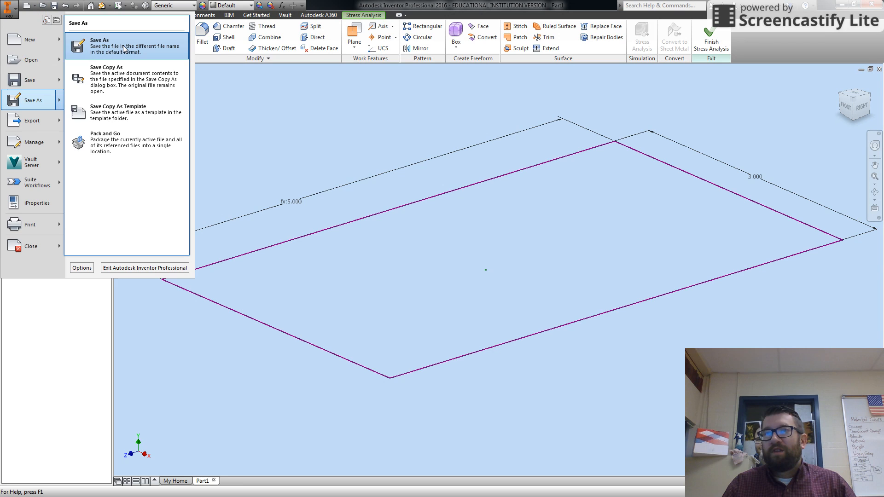
{"action": "left_click", "coordinate": [100, 46]}
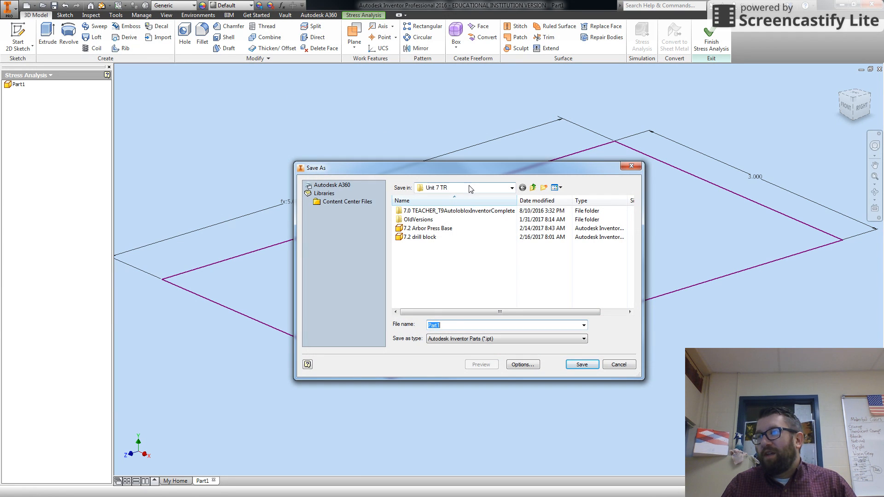
Step: Save the part as Parametric Plate in the Unit 8 TR folder
{"action": "left_click", "coordinate": [532, 186]}
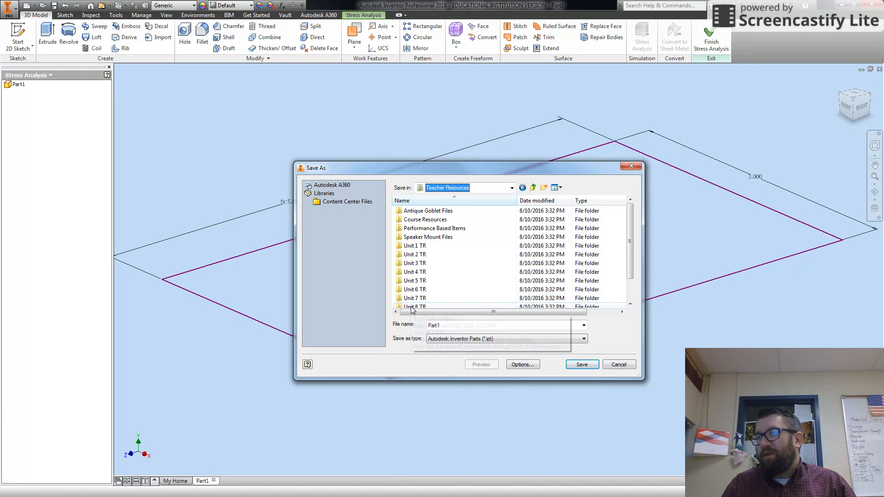
{"action": "double_click", "coordinate": [414, 306]}
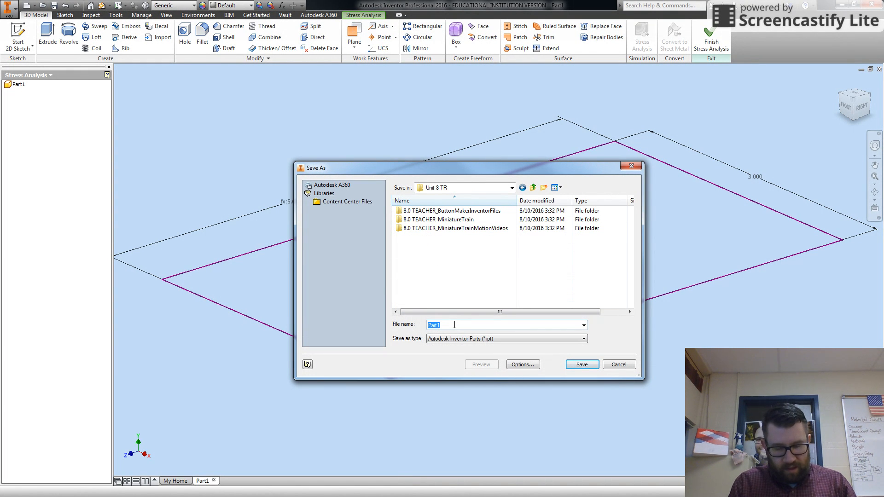
{"action": "type", "text": "Parametric Plate"}
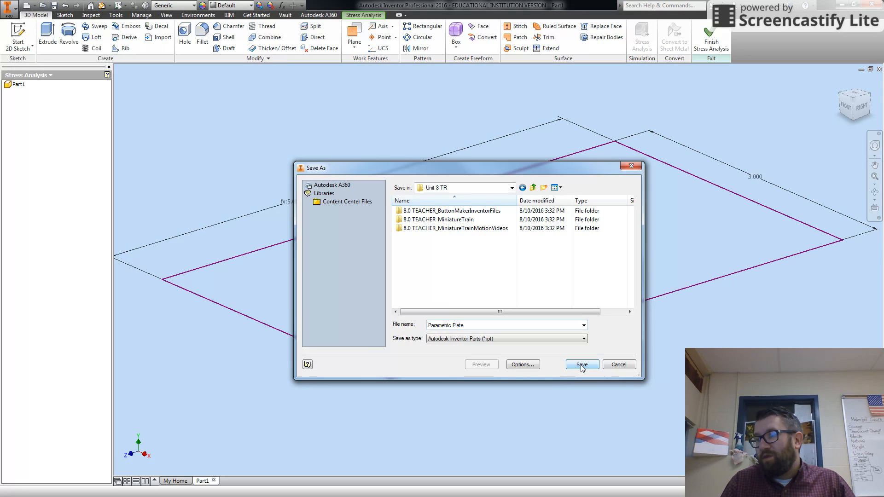
{"action": "left_click", "coordinate": [581, 365]}
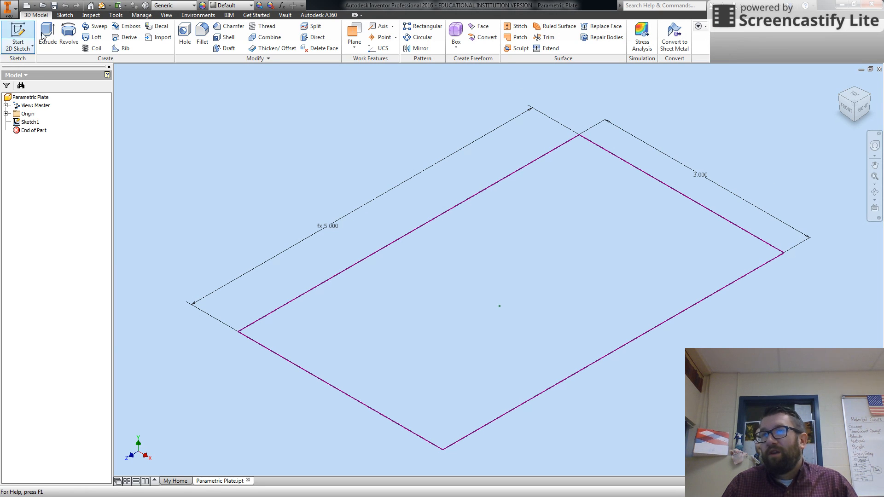
Step: Extrude the rectangle into a plate with thickness d1/20
{"action": "left_click", "coordinate": [47, 34]}
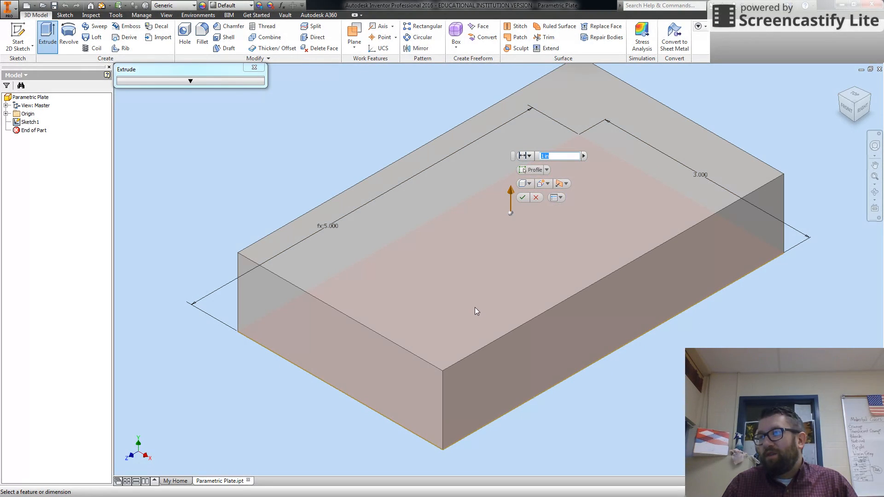
{"action": "left_click", "coordinate": [558, 155]}
{"action": "type", "text": "d1"}
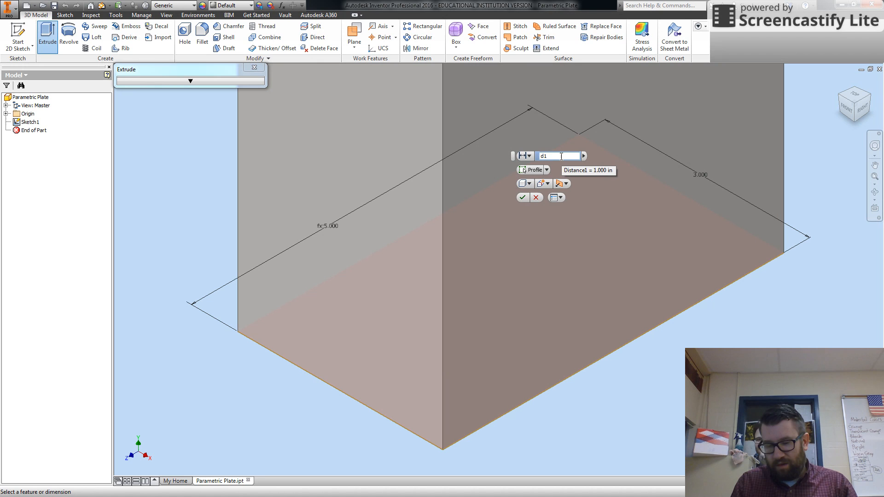
{"action": "type", "text": "/20"}
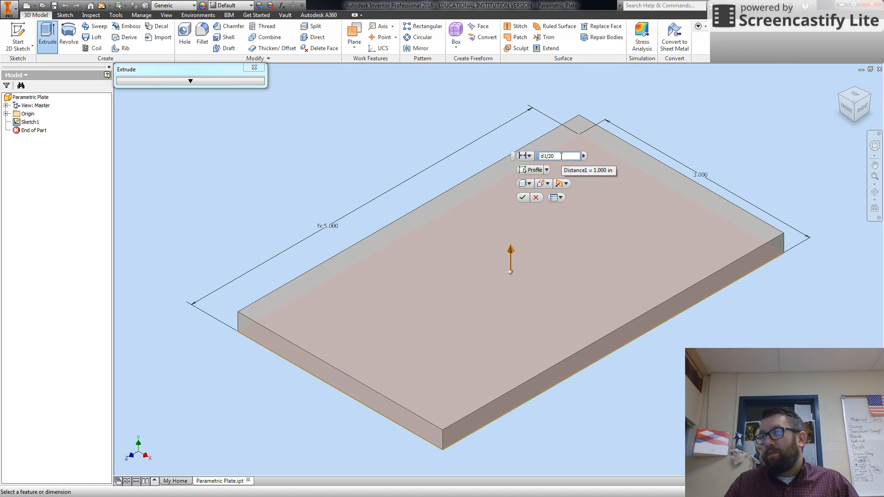
{"action": "left_click", "coordinate": [521, 197]}
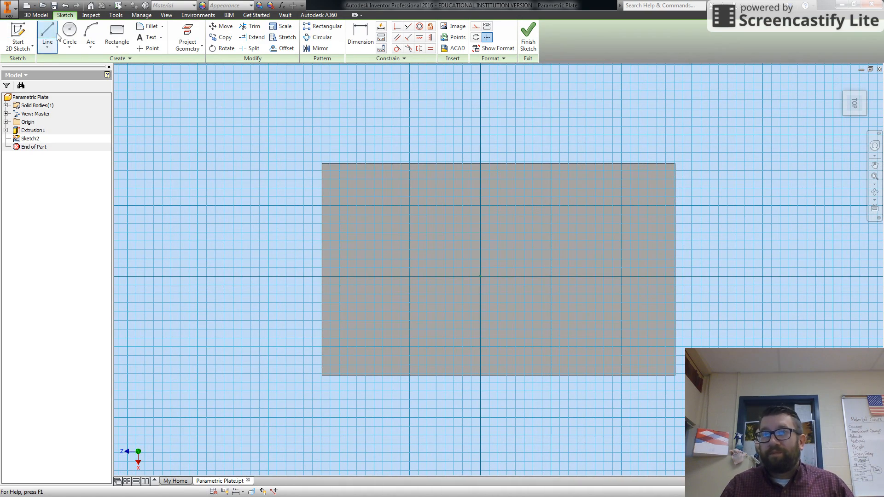
Step: Sketch two circles for the slot ends and start a line connecting them
{"action": "left_click", "coordinate": [69, 34]}
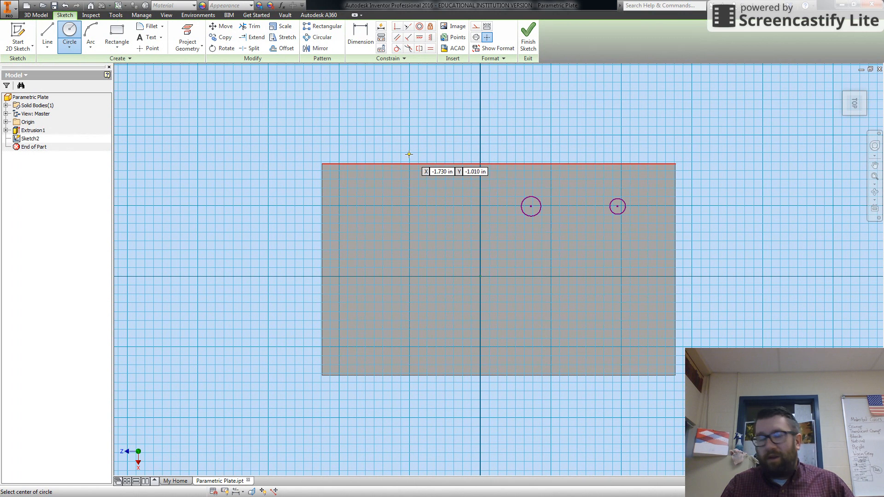
{"action": "left_click", "coordinate": [90, 37]}
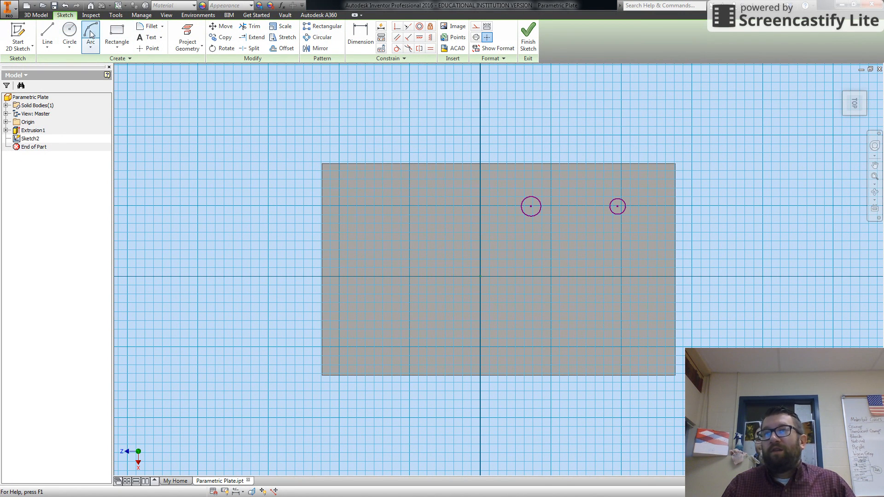
{"action": "left_click", "coordinate": [47, 37]}
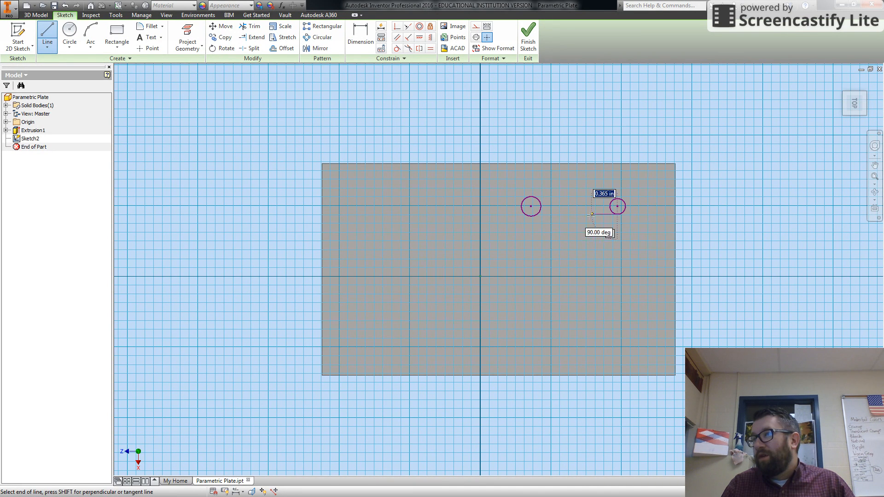
{"action": "left_click", "coordinate": [531, 206]}
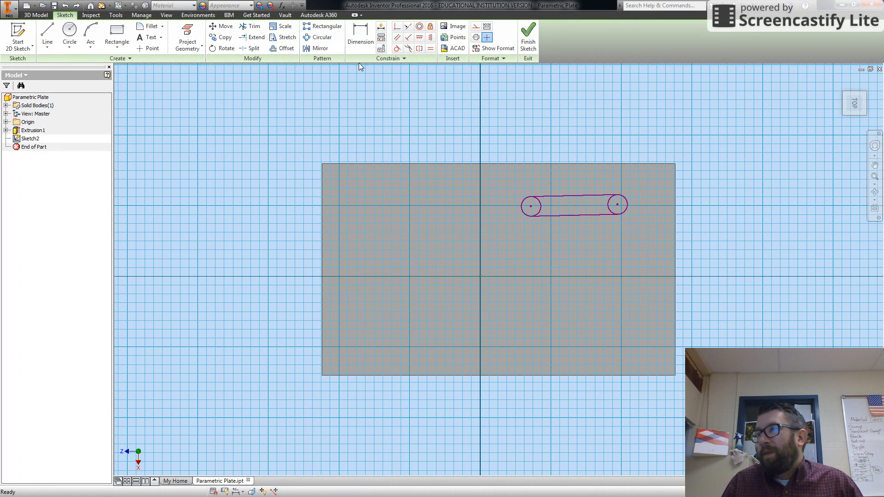
{"action": "mouse_move", "coordinate": [315, 111]}
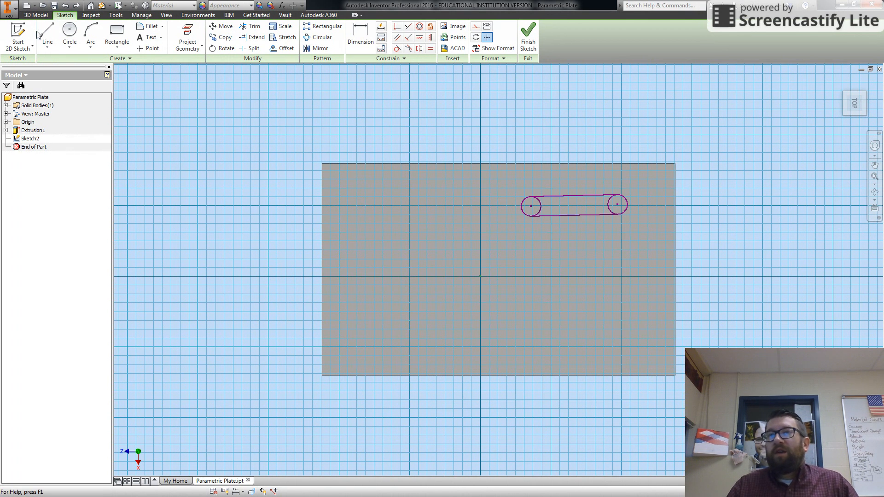
Step: Draw the connecting line and constrain it tangent to both slot circles
{"action": "left_click", "coordinate": [47, 37]}
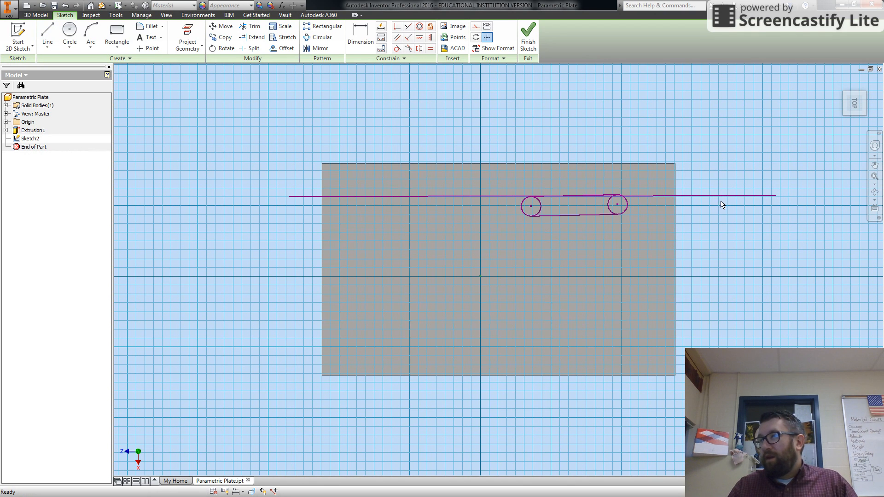
{"action": "right_click", "coordinate": [721, 197]}
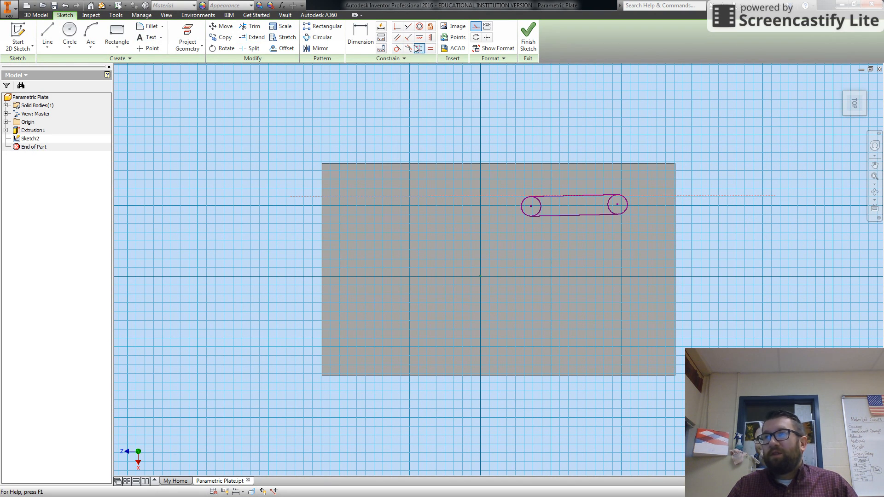
{"action": "left_click", "coordinate": [398, 27]}
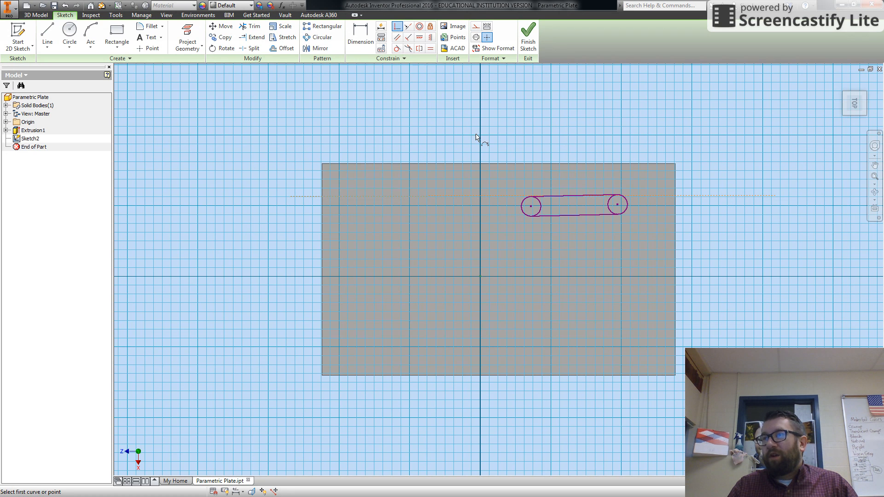
{"action": "left_click", "coordinate": [527, 204]}
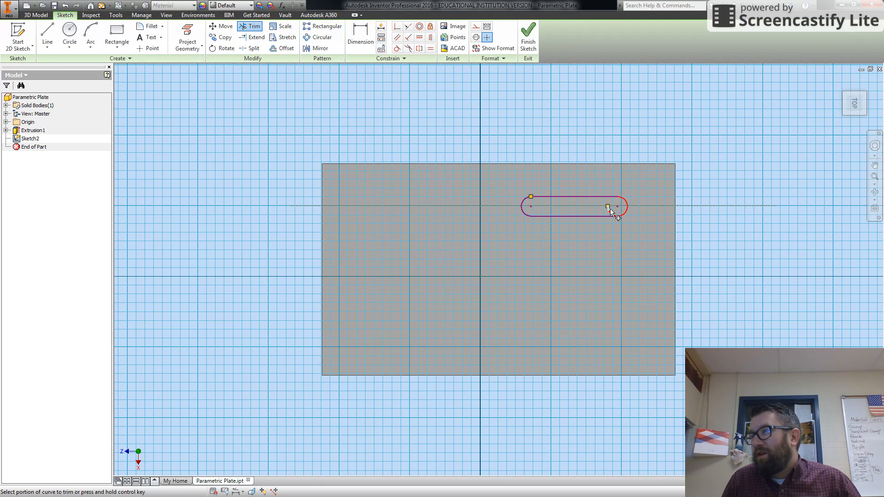
Step: Trim away the inner arcs of the circles, leaving one rounded slot outline
{"action": "left_click", "coordinate": [608, 206]}
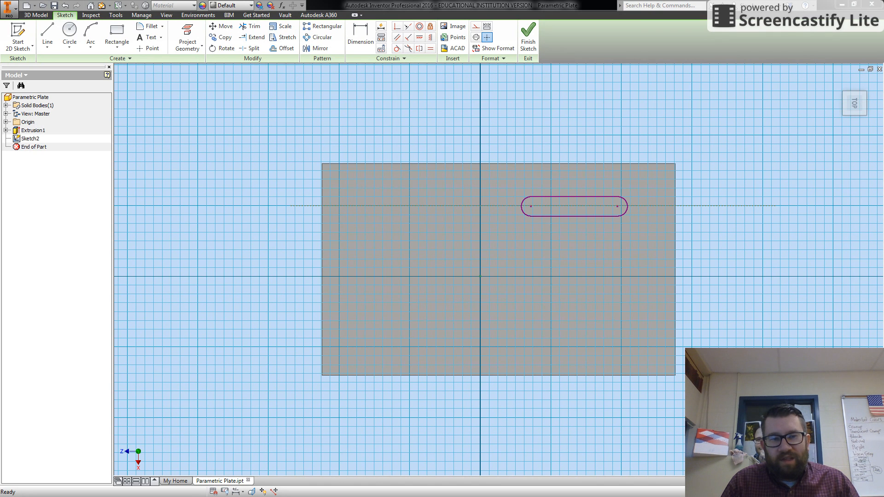
Step: Dimension plate left edge to slot end centre as d1*(4/5), reading 4.000
{"action": "left_click", "coordinate": [360, 37]}
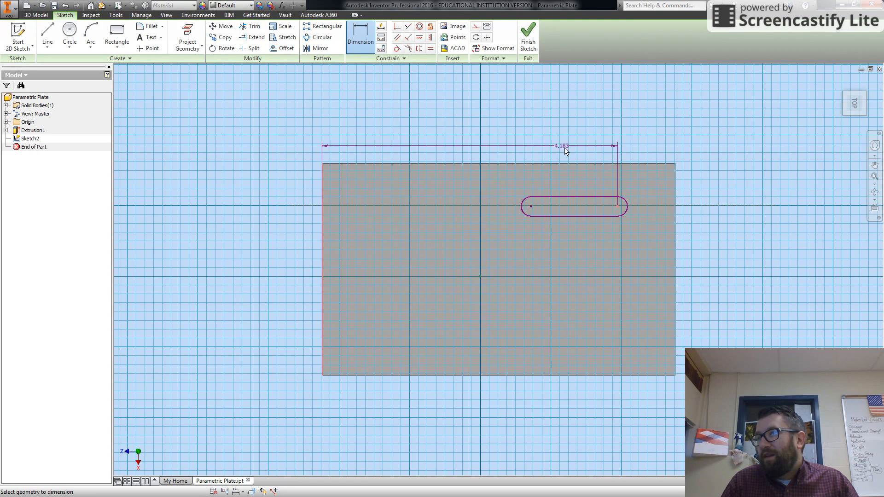
{"action": "left_click", "coordinate": [566, 152]}
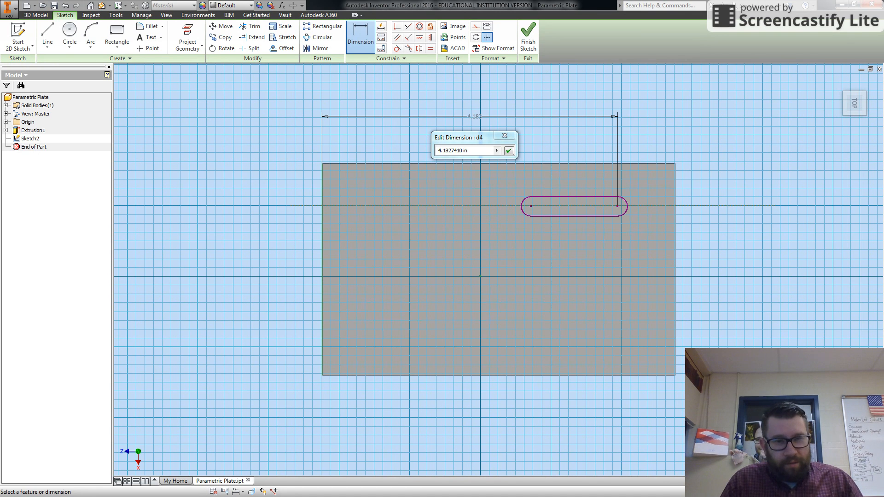
{"action": "mouse_move", "coordinate": [454, 130]}
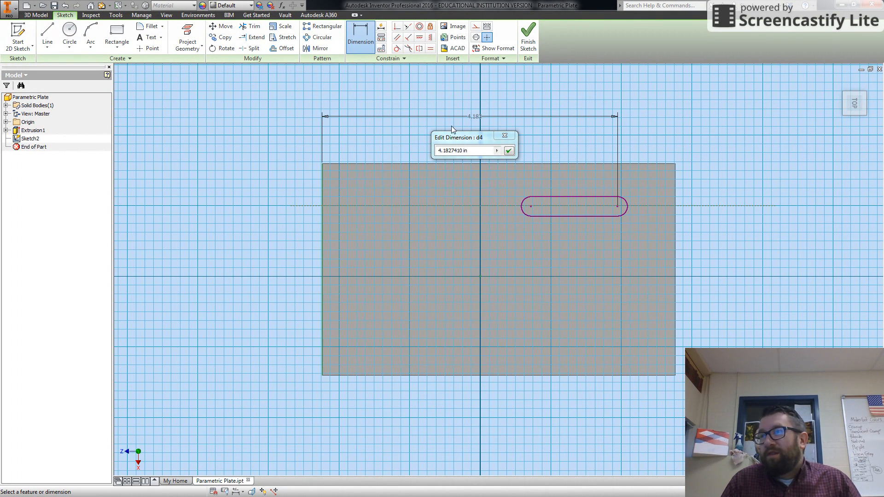
{"action": "type", "text": "d1"}
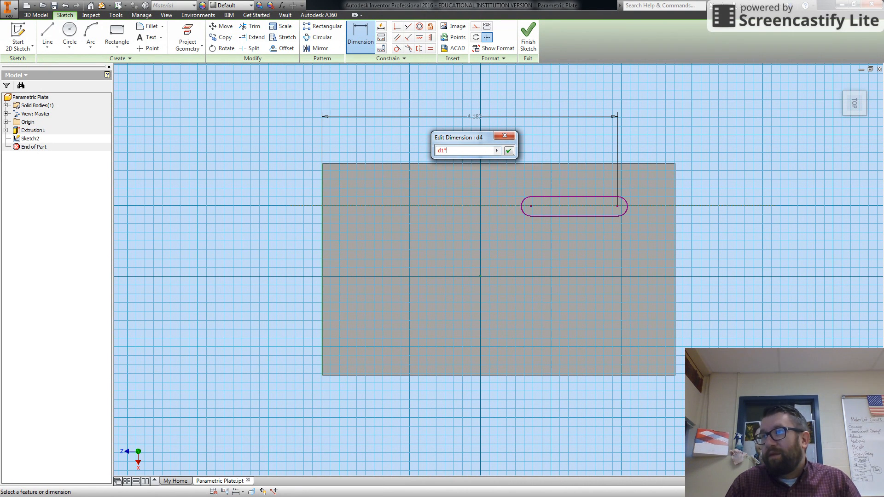
{"action": "type", "text": "*(4"}
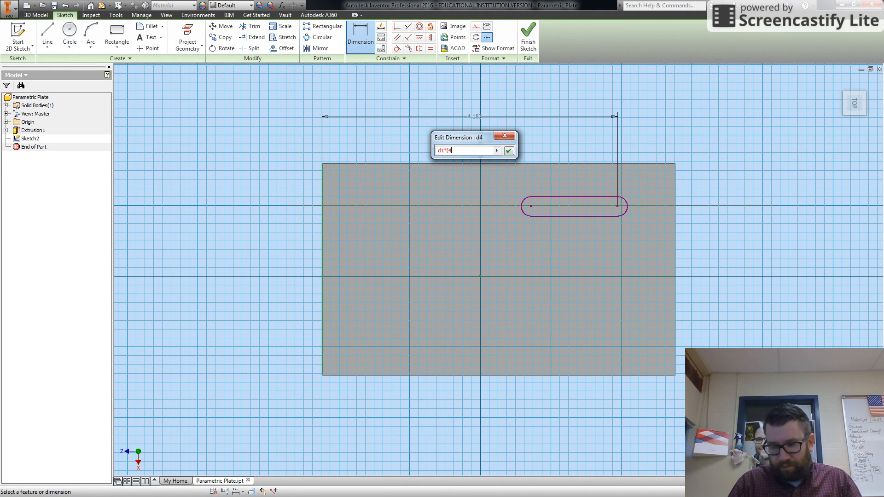
{"action": "type", "text": "/5)"}
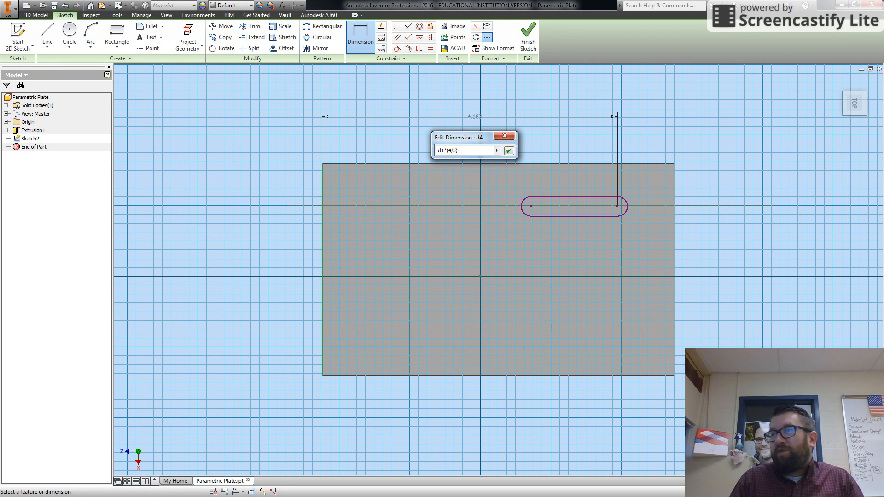
{"action": "left_click", "coordinate": [508, 150]}
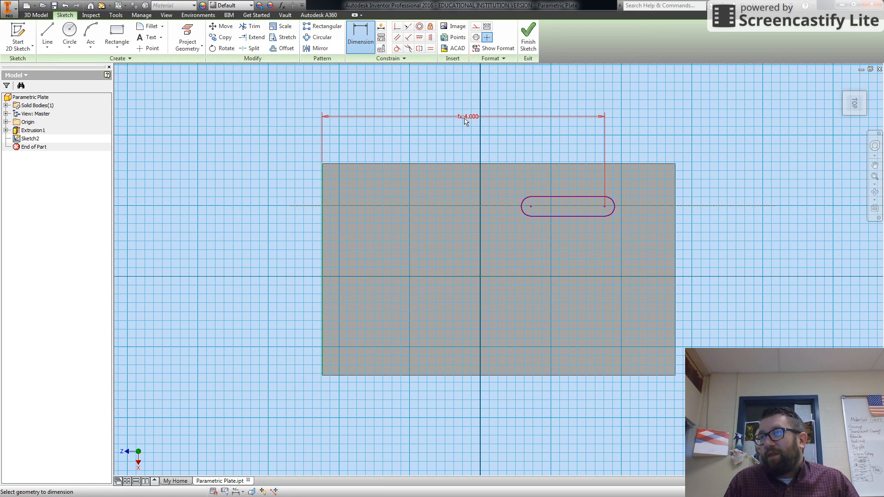
{"action": "mouse_move", "coordinate": [467, 123]}
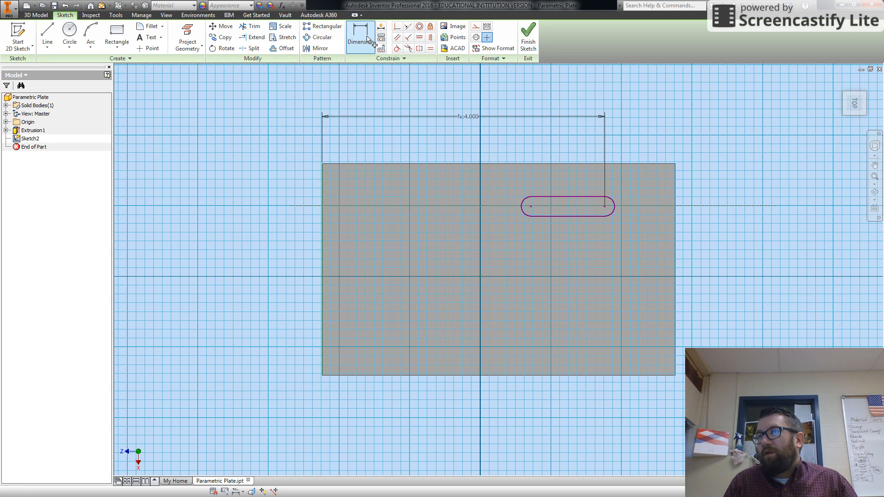
Step: Dimension plate top edge to slot lower edge as d0-based expression, reading 1.000
{"action": "left_click", "coordinate": [360, 37]}
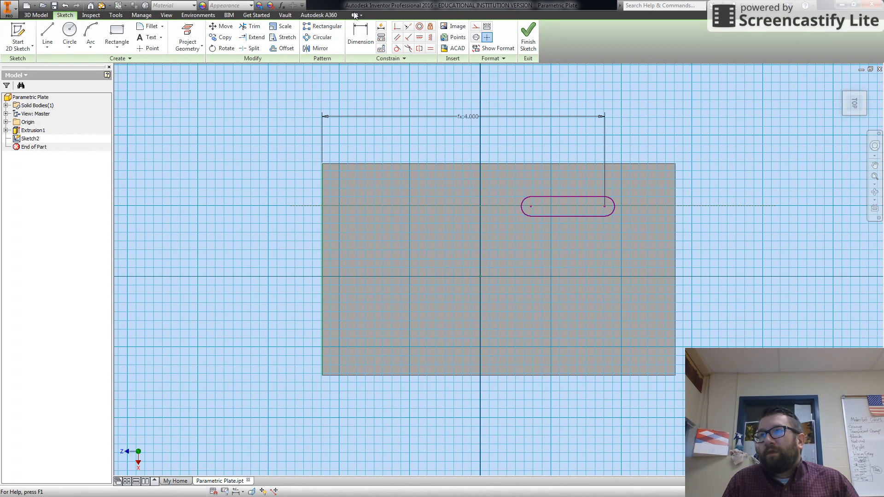
{"action": "left_click", "coordinate": [360, 37]}
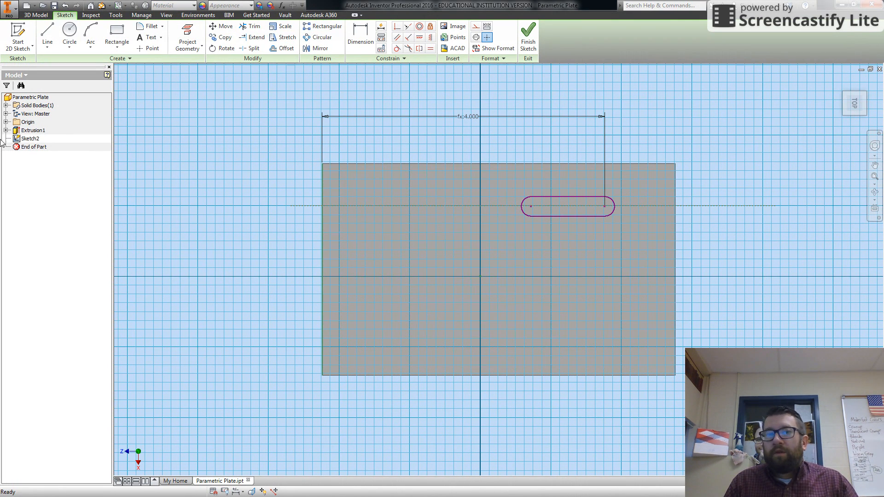
{"action": "left_click", "coordinate": [360, 37]}
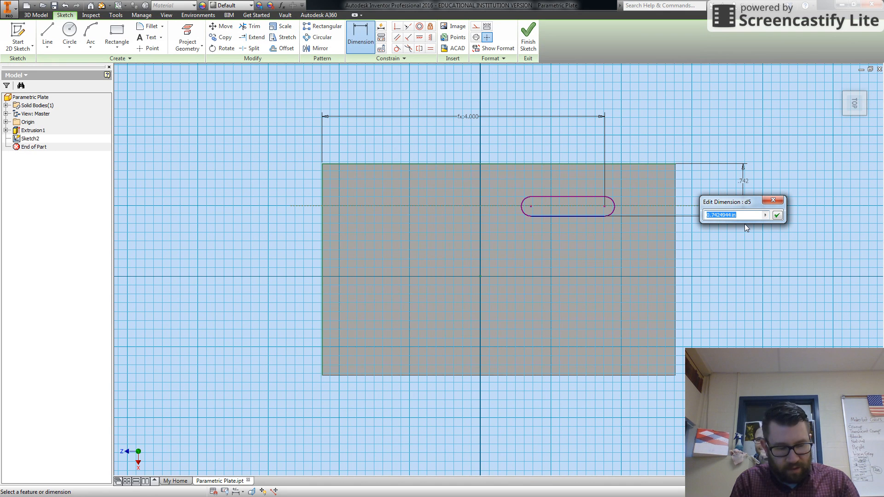
{"action": "type", "text": "d0"}
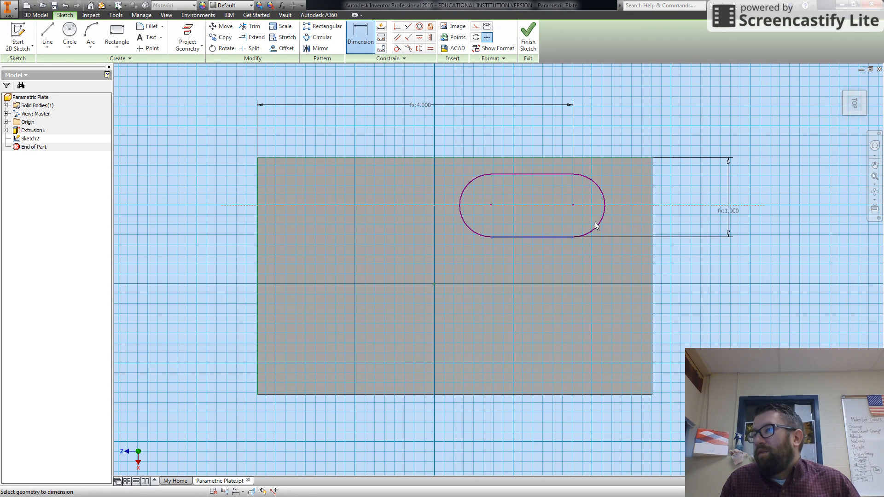
{"action": "mouse_move", "coordinate": [408, 170]}
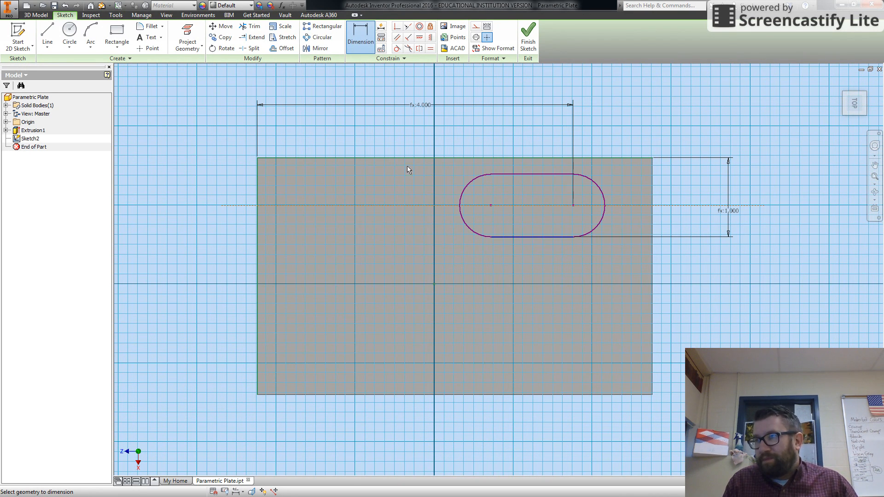
{"action": "mouse_move", "coordinate": [75, 190]}
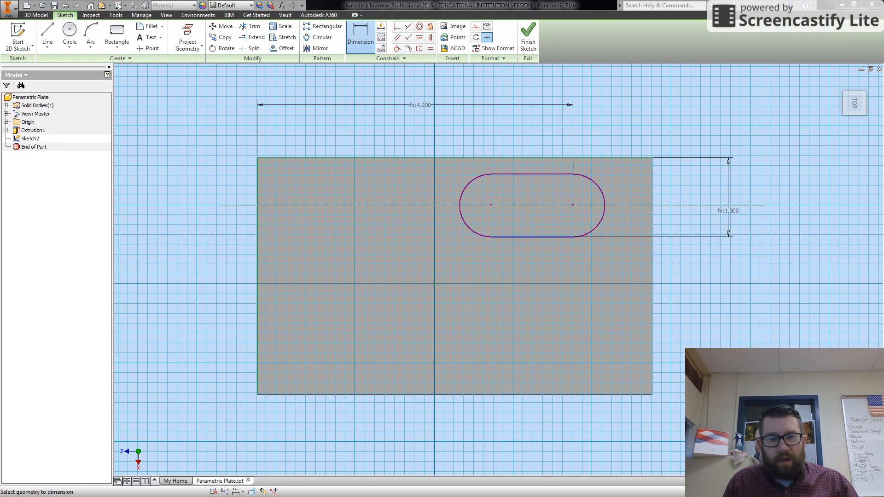
{"action": "mouse_move", "coordinate": [186, 149]}
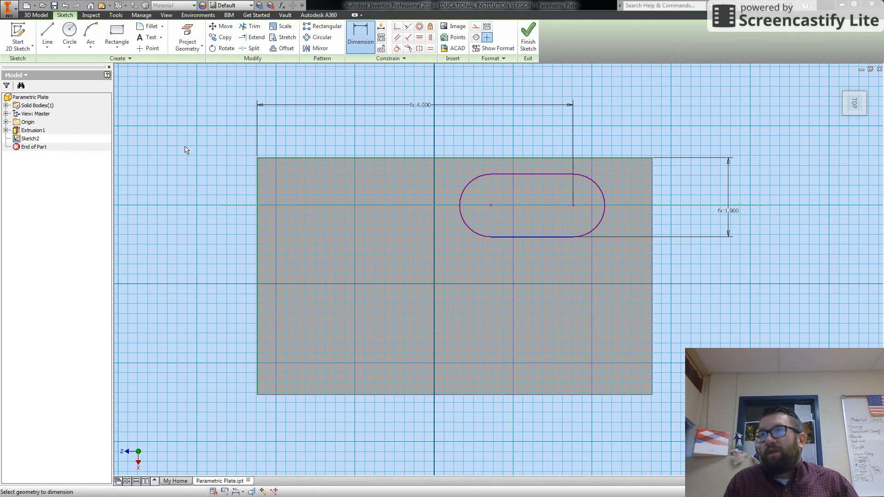
{"action": "mouse_move", "coordinate": [490, 202]}
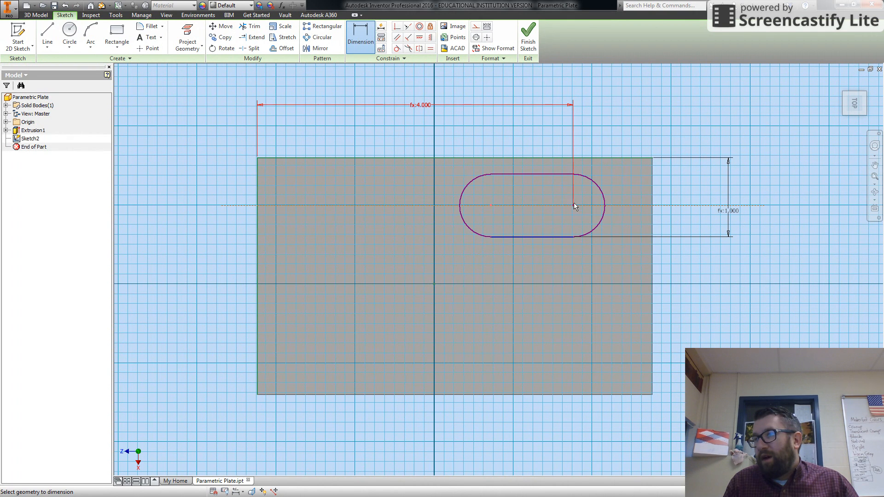
Step: Dimension the slot's centre spacing as d0/2, giving 1.500
{"action": "left_click", "coordinate": [574, 205]}
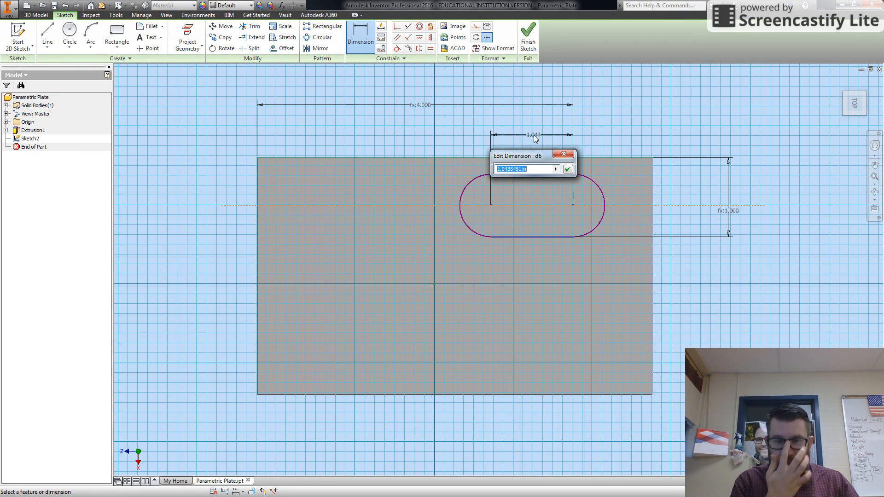
{"action": "type", "text": "d0"}
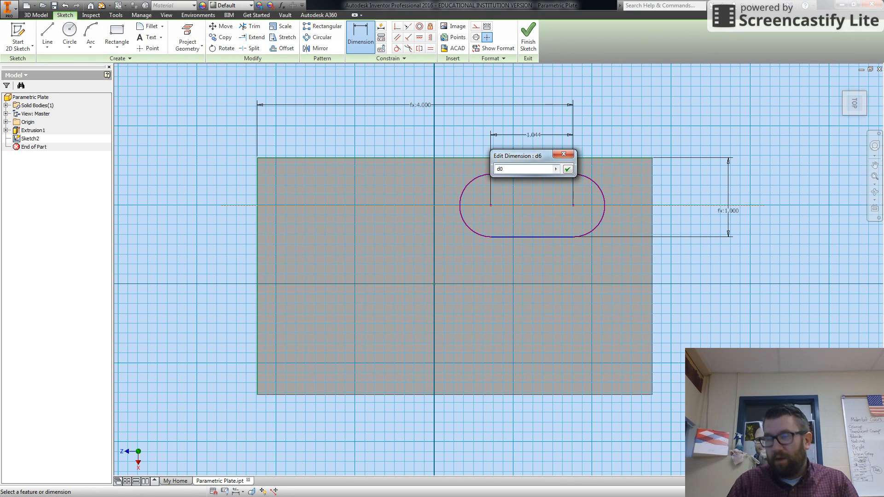
{"action": "type", "text": "/2"}
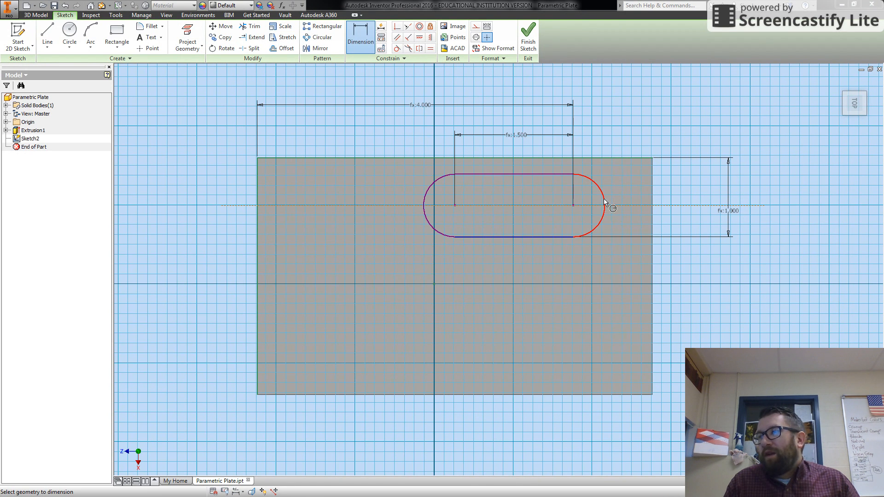
Step: Dimension the slot's end radius as d2 (.250) and finish the sketch
{"action": "left_click", "coordinate": [612, 207]}
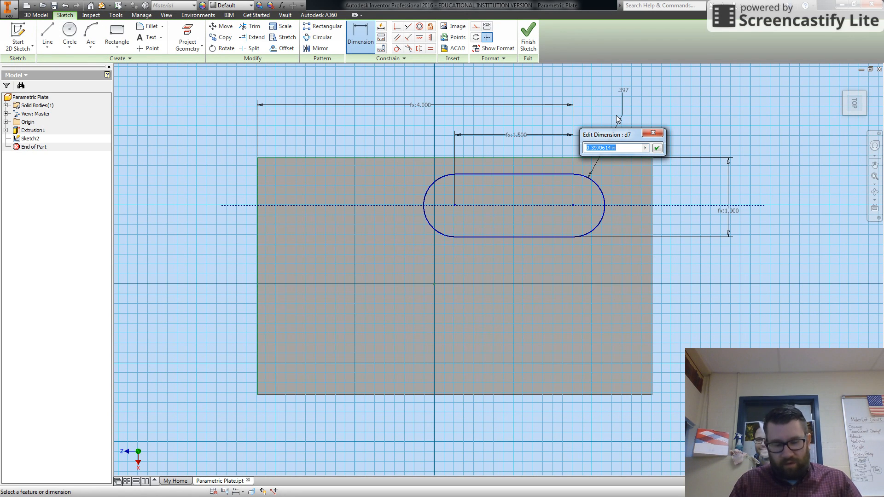
{"action": "type", "text": "d2"}
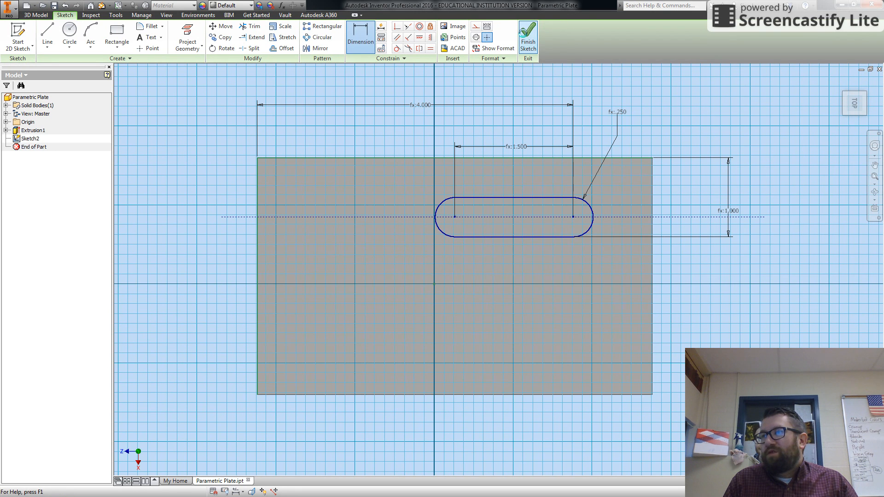
{"action": "left_click", "coordinate": [526, 35]}
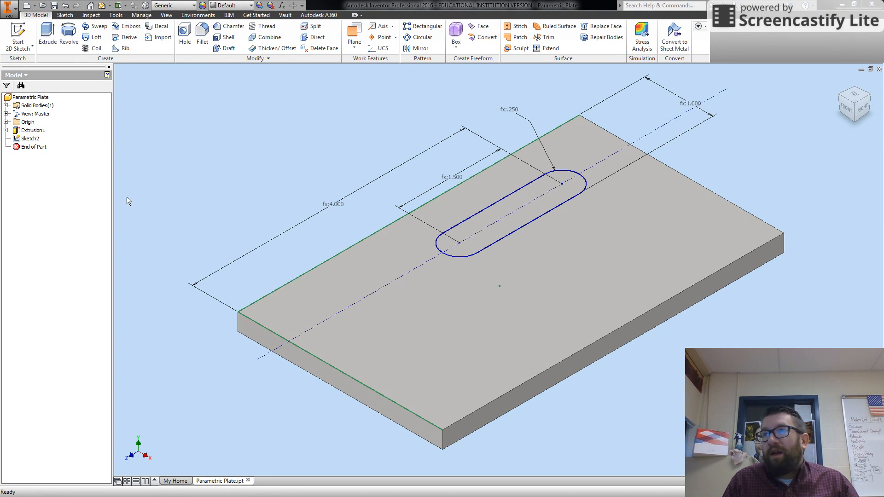
Step: Extrude the slot profile as a cut, flipped to go down through the whole plate
{"action": "left_click", "coordinate": [47, 34]}
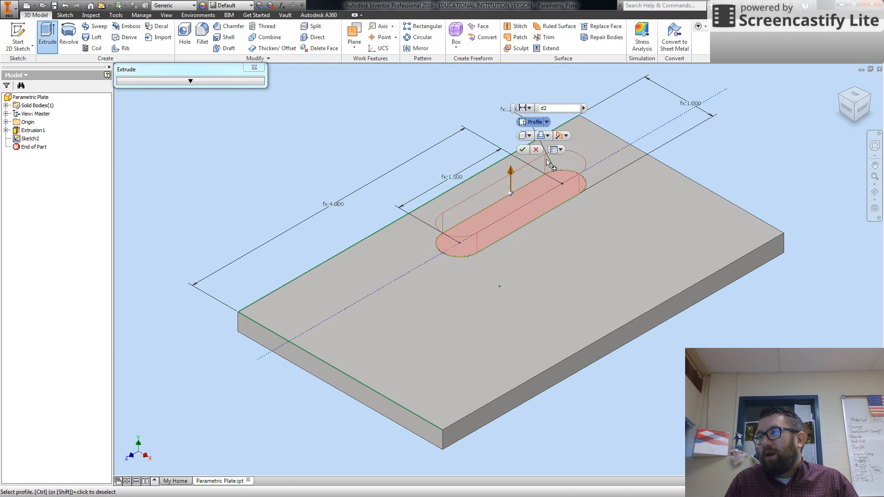
{"action": "left_click", "coordinate": [523, 149]}
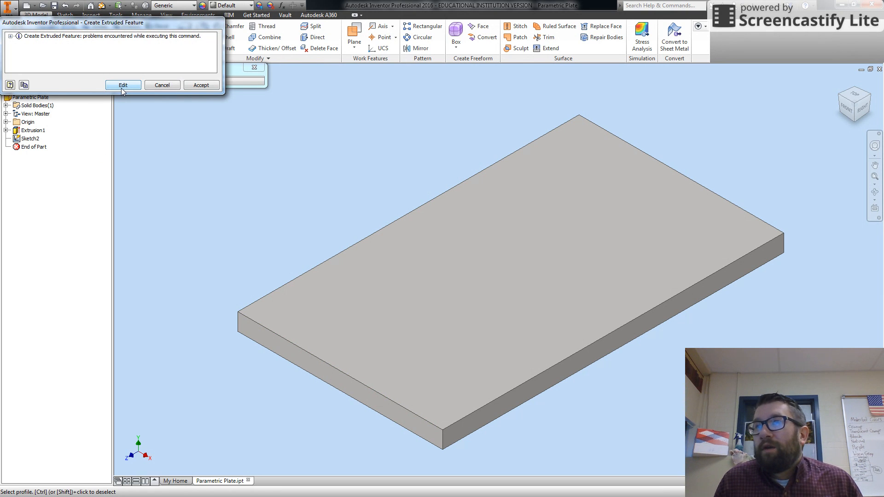
{"action": "left_click", "coordinate": [122, 85]}
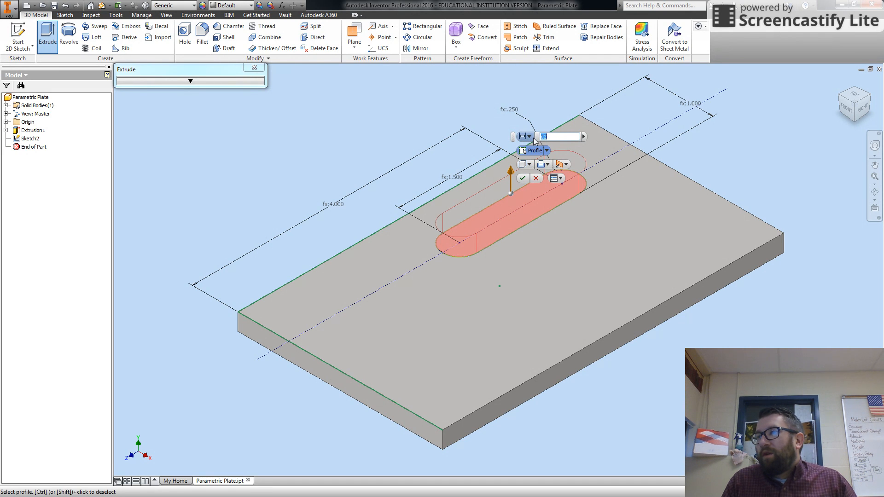
{"action": "left_click", "coordinate": [529, 136]}
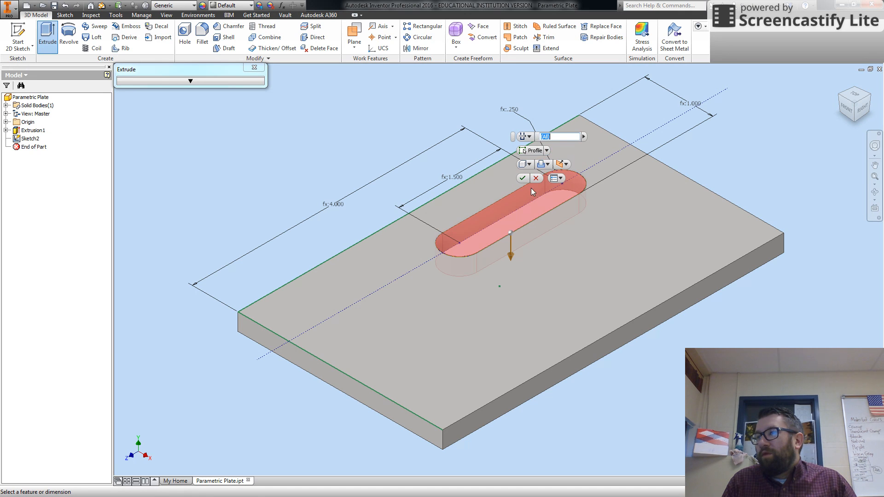
{"action": "mouse_move", "coordinate": [522, 178]}
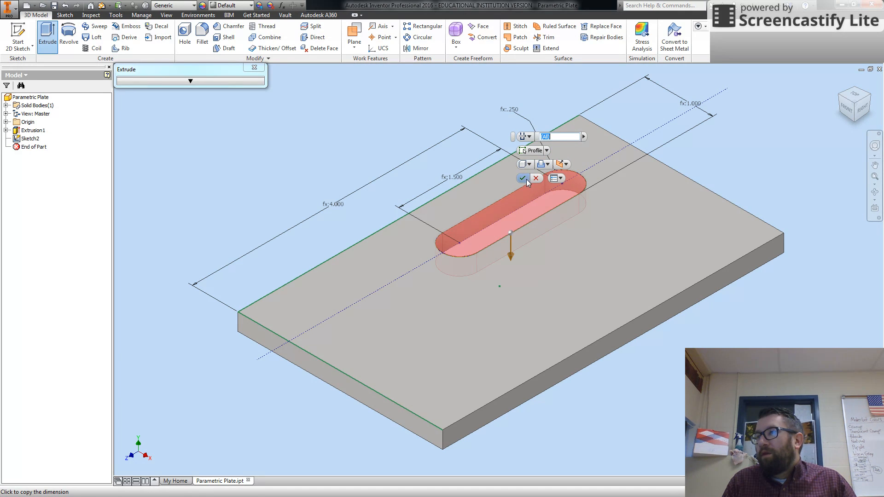
{"action": "left_click", "coordinate": [522, 177]}
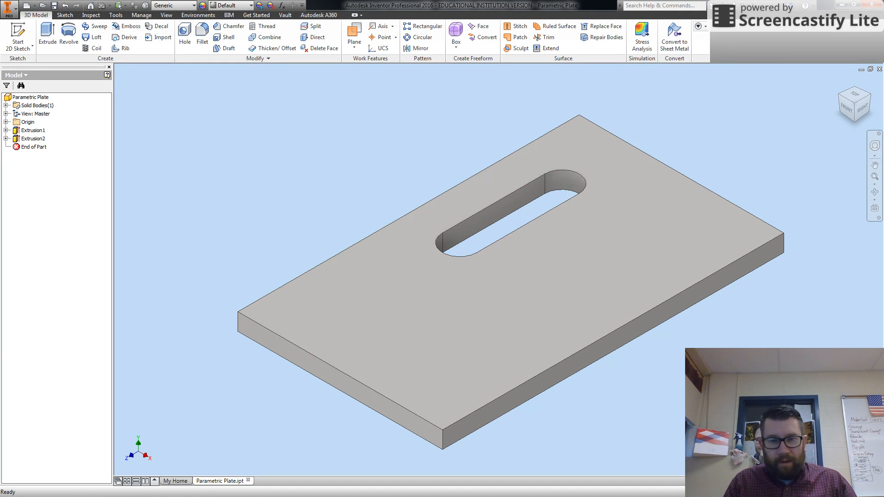